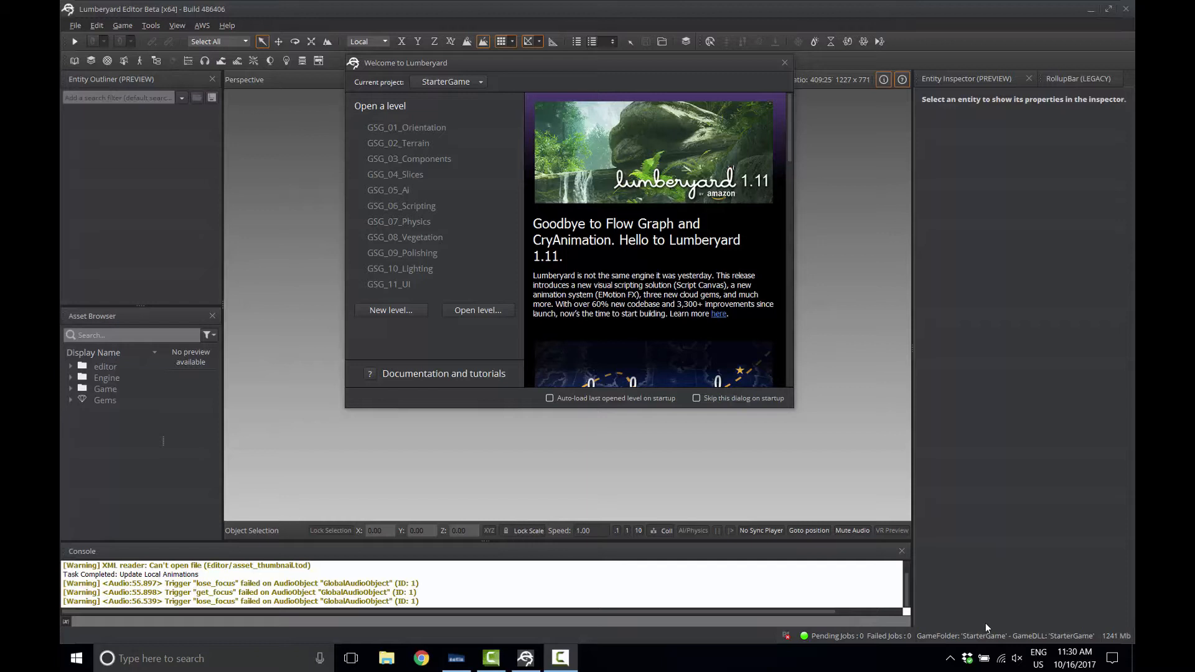
mouse_move(904, 322)
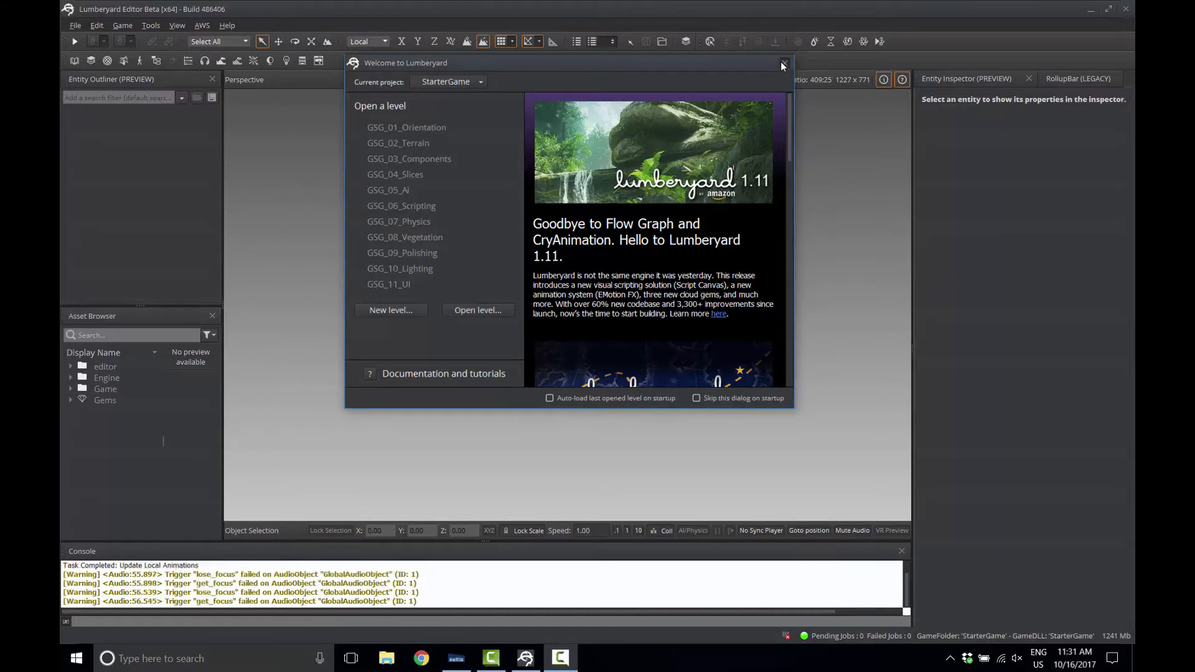
Step: Dismiss the Welcome screen and reveal the Edit menu's Editor Settings options
left_click(783, 63)
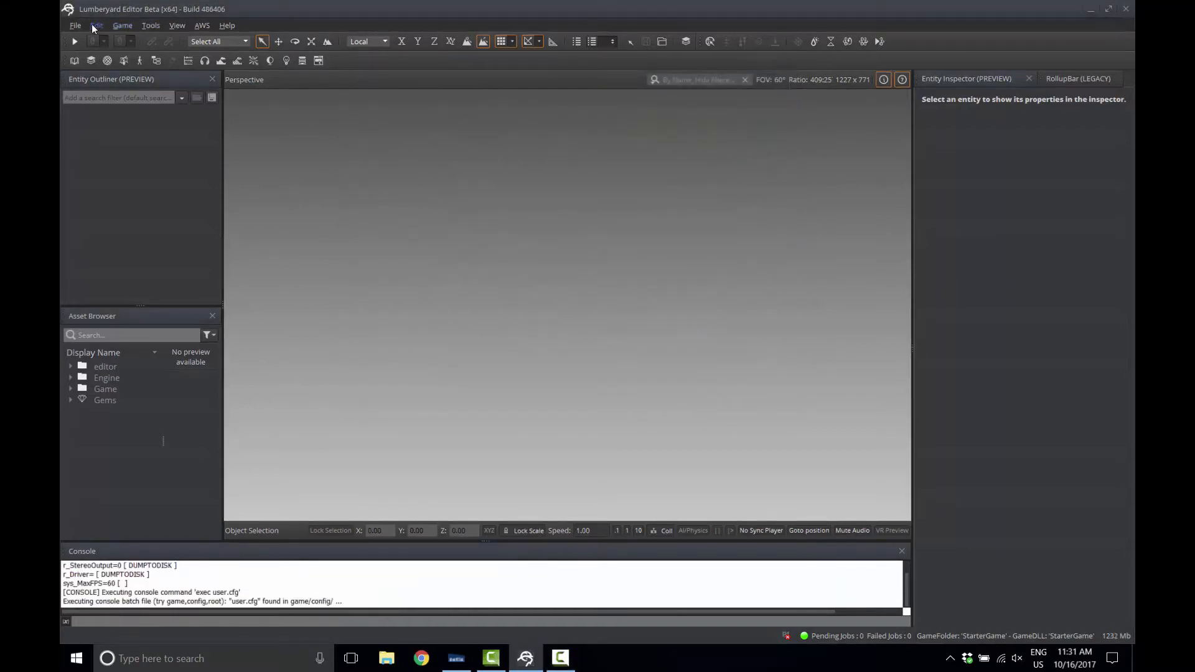
left_click(96, 24)
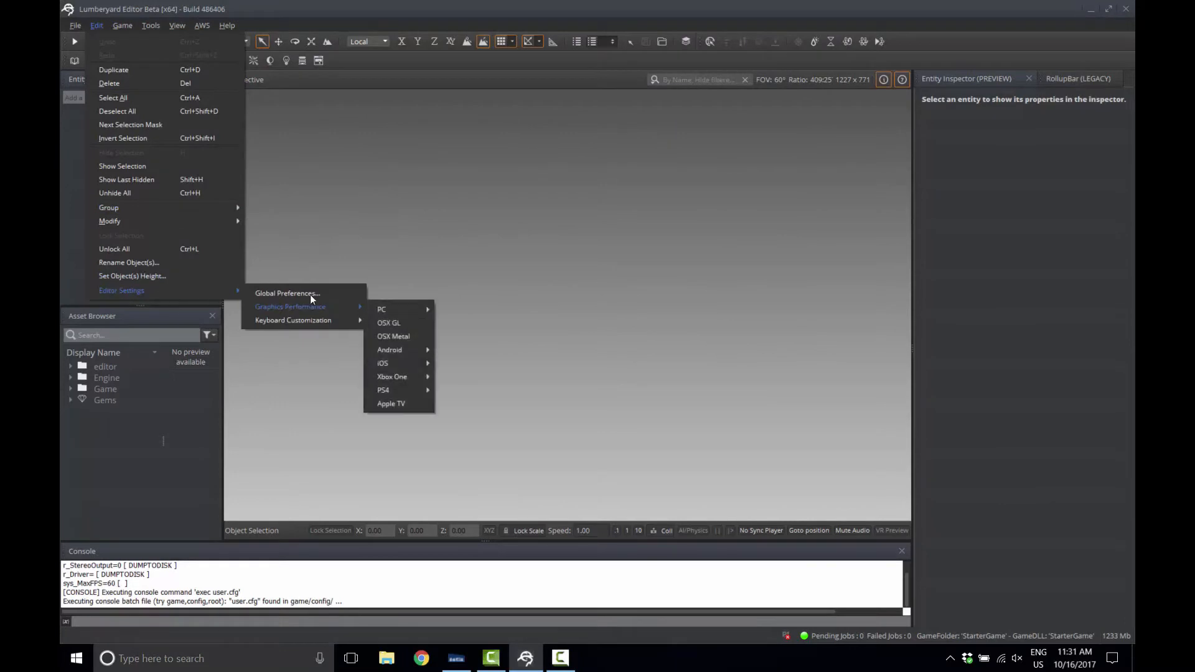
mouse_move(309, 295)
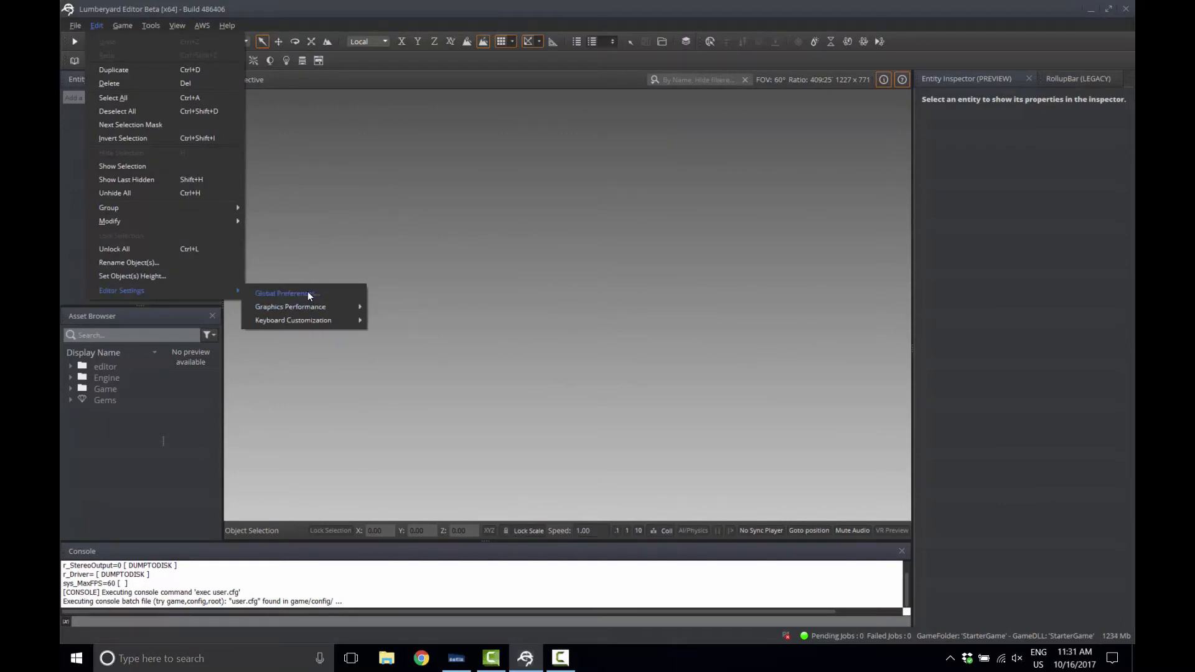
Step: Show the Files page of Global Preferences with backup-on-save, external editors and Auto Backup settings
left_click(287, 293)
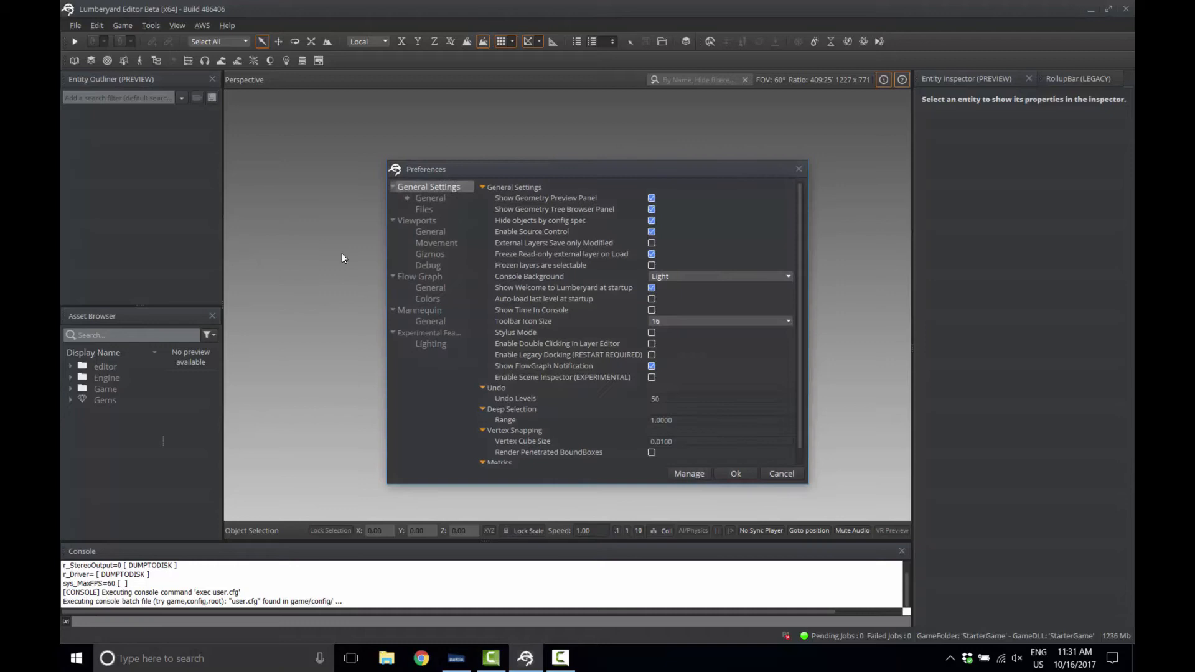
left_click(423, 209)
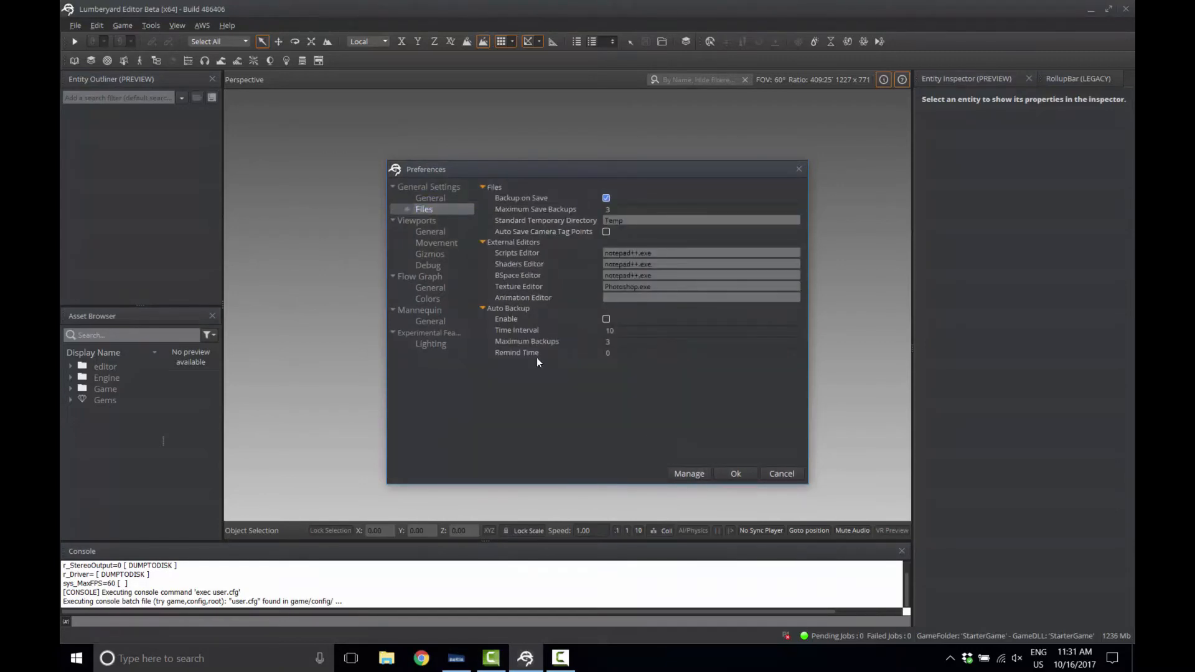
mouse_move(495, 321)
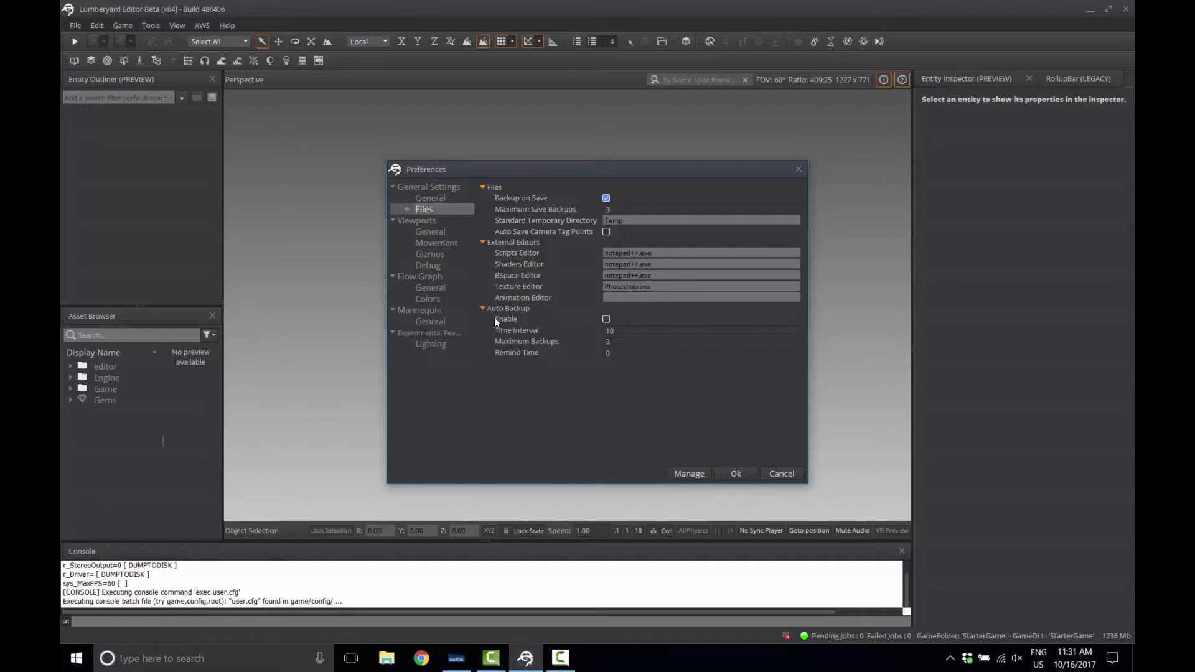
mouse_move(606, 319)
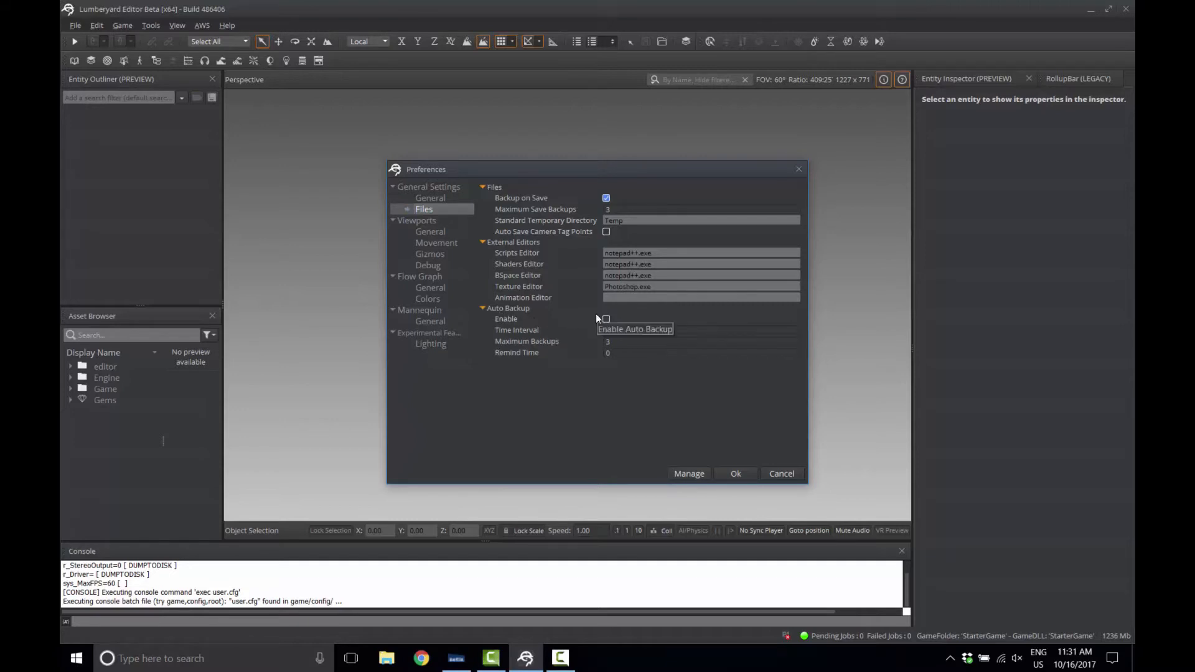
Step: Enable Auto Backup, keeping Time Interval 10 and Maximum Backups 3
left_click(606, 319)
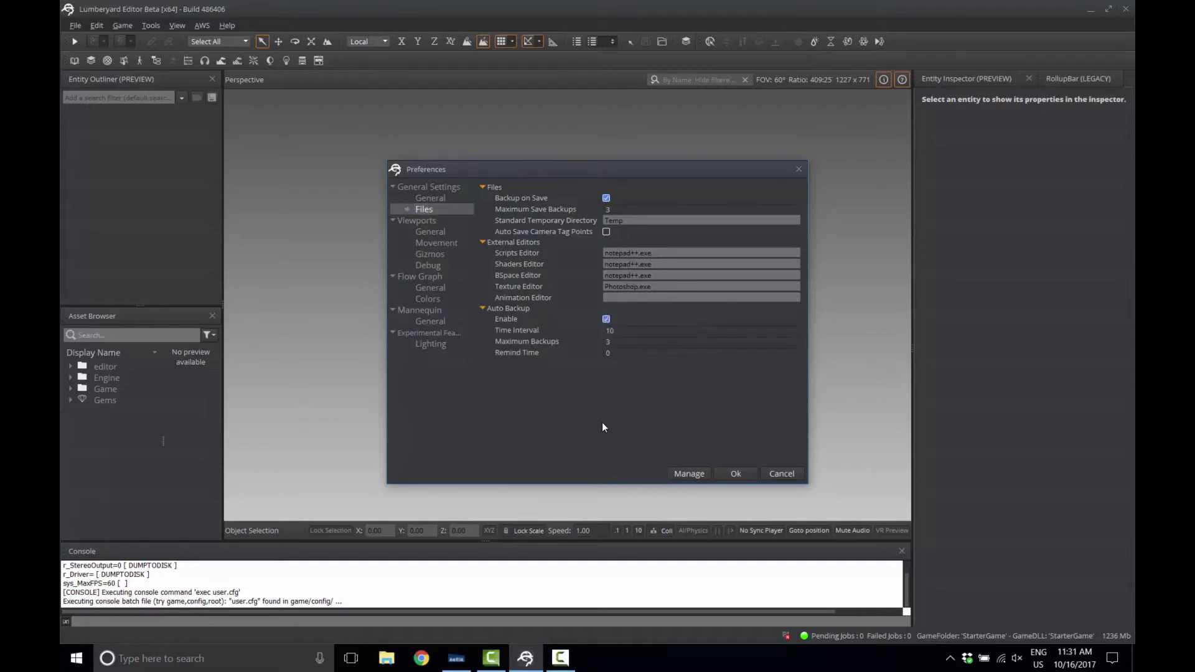
mouse_move(580, 381)
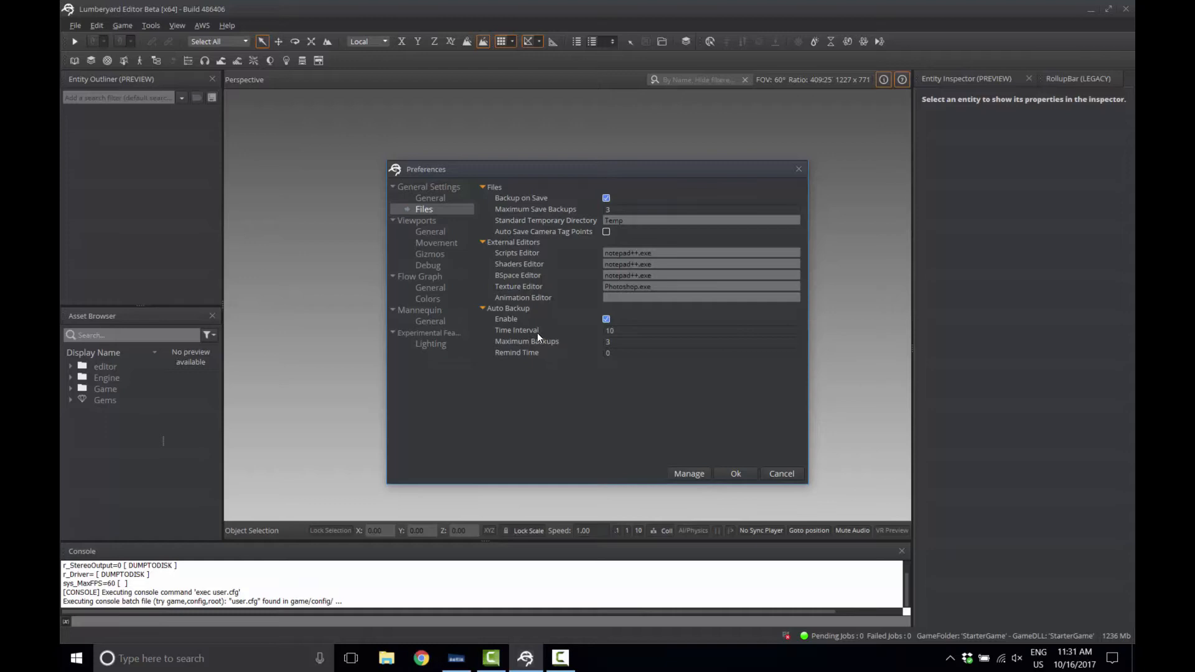
mouse_move(612, 380)
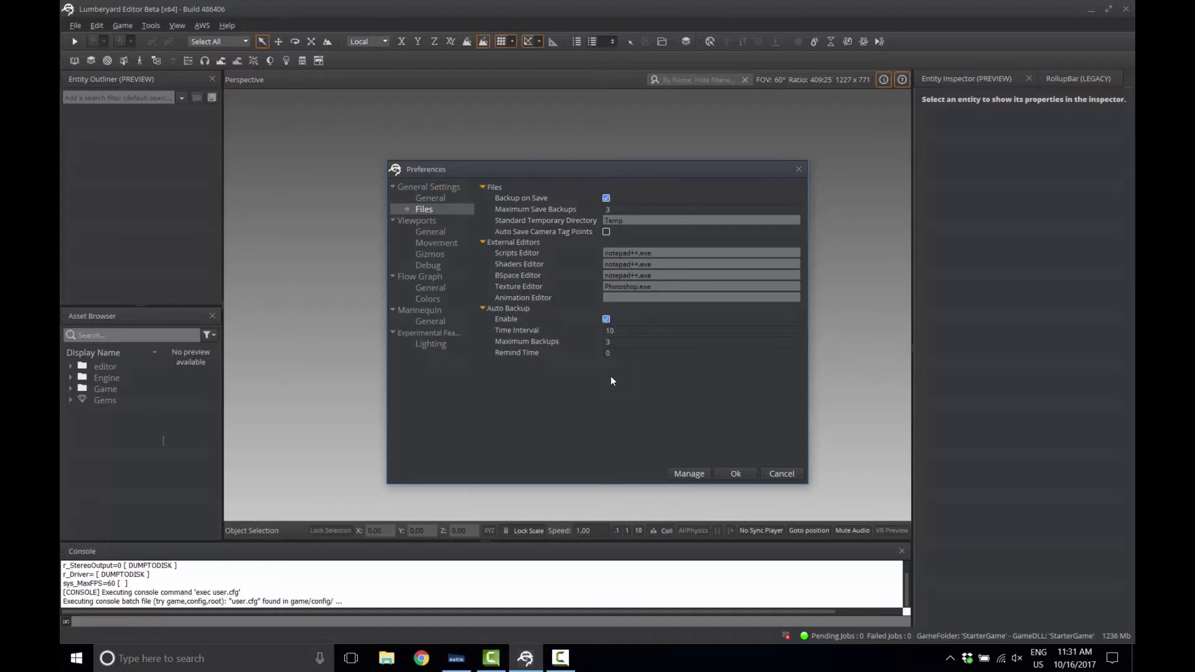
mouse_move(550, 324)
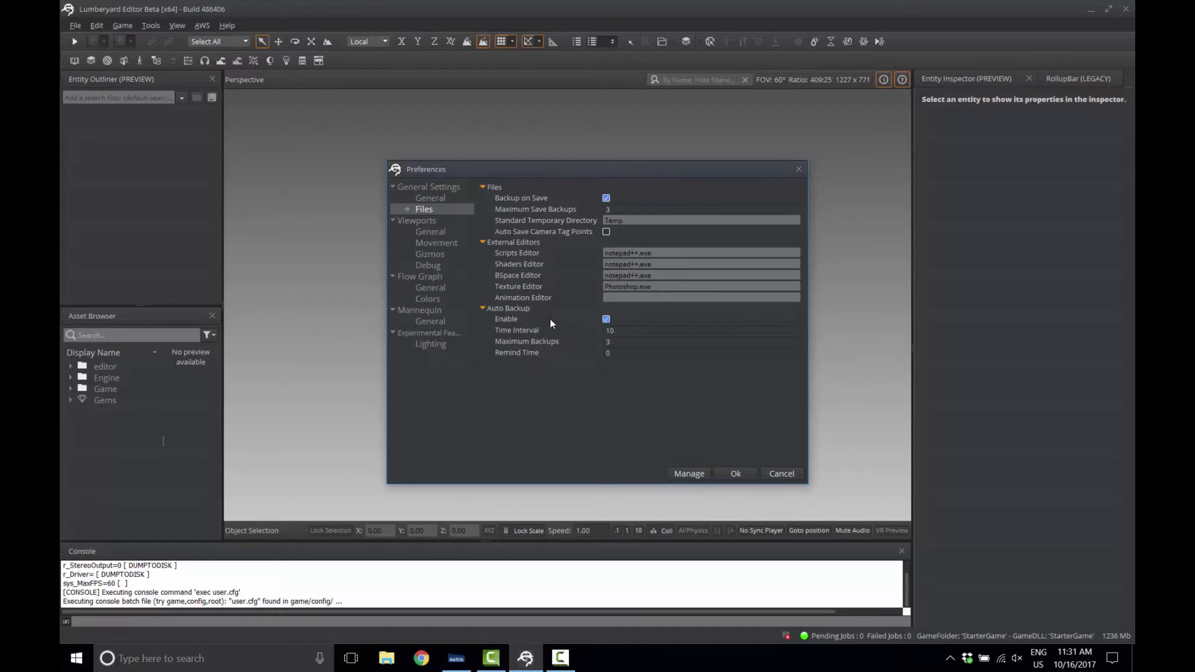
mouse_move(557, 398)
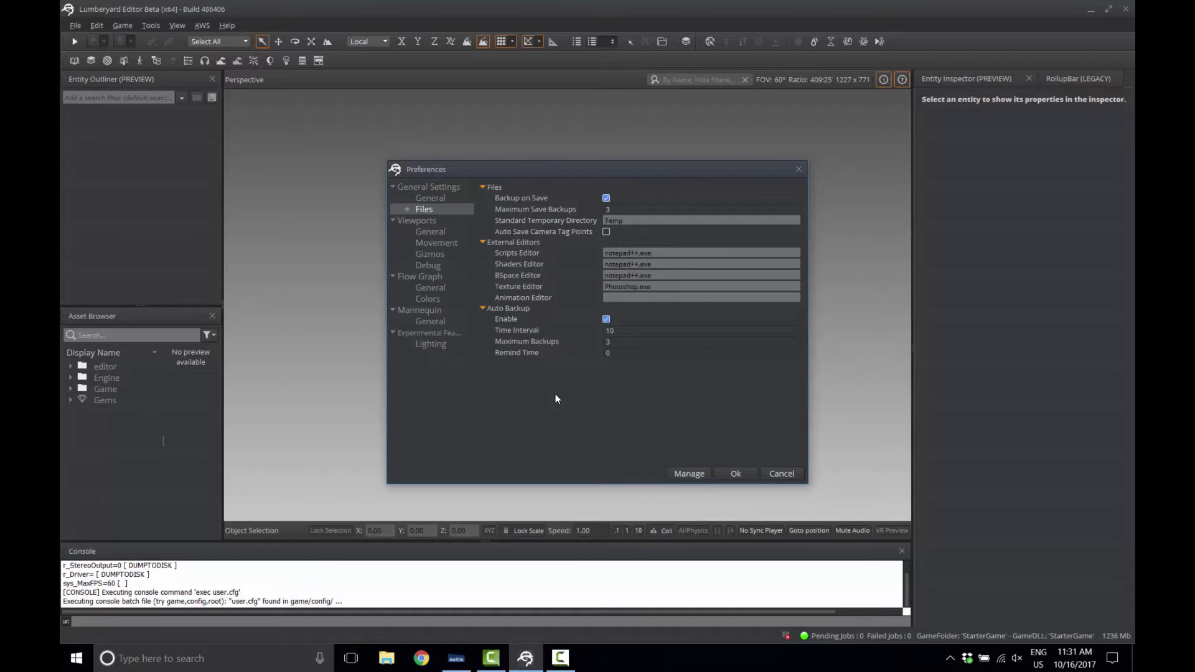